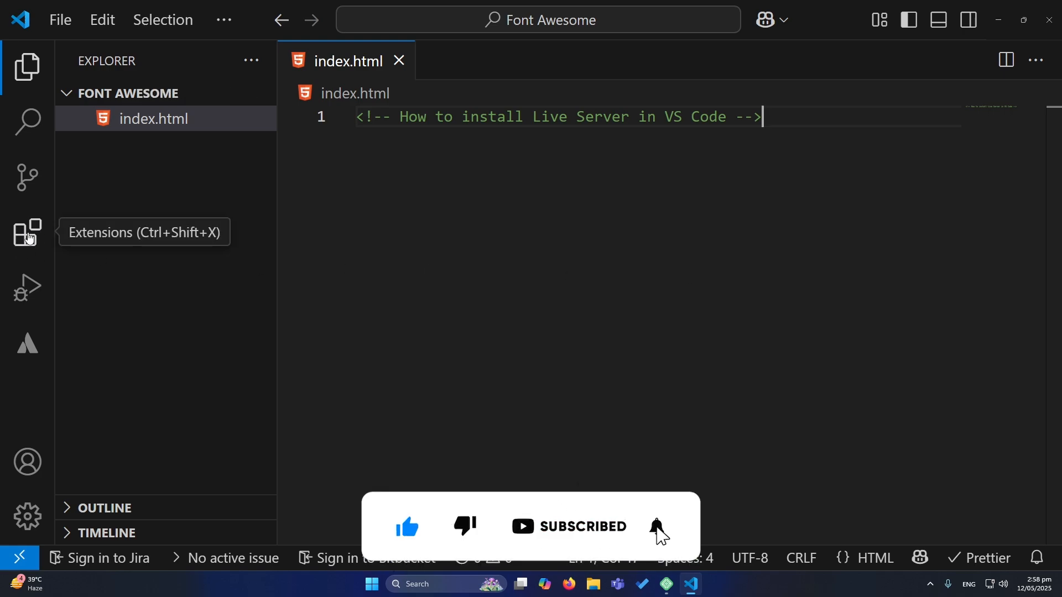
Step: Search the Extensions marketplace for 'live server'
click(26, 233)
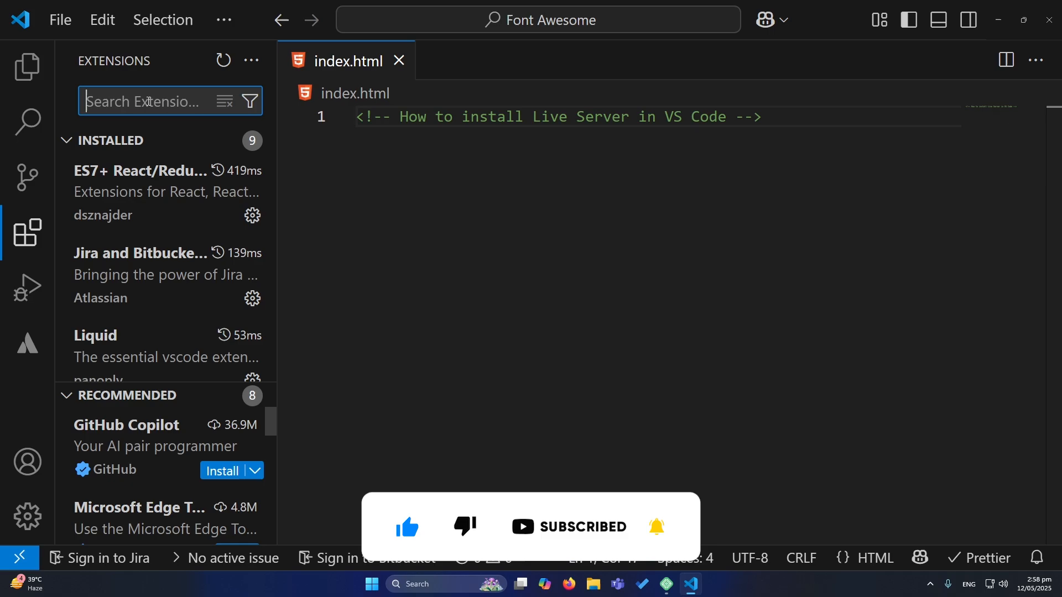
text(live server)
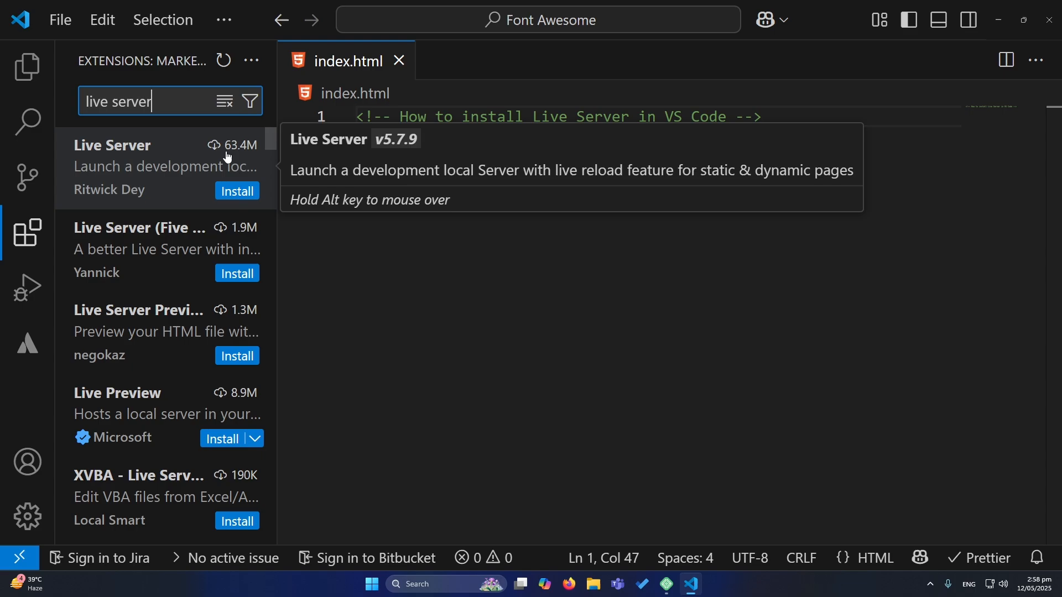
mouse_move(237, 158)
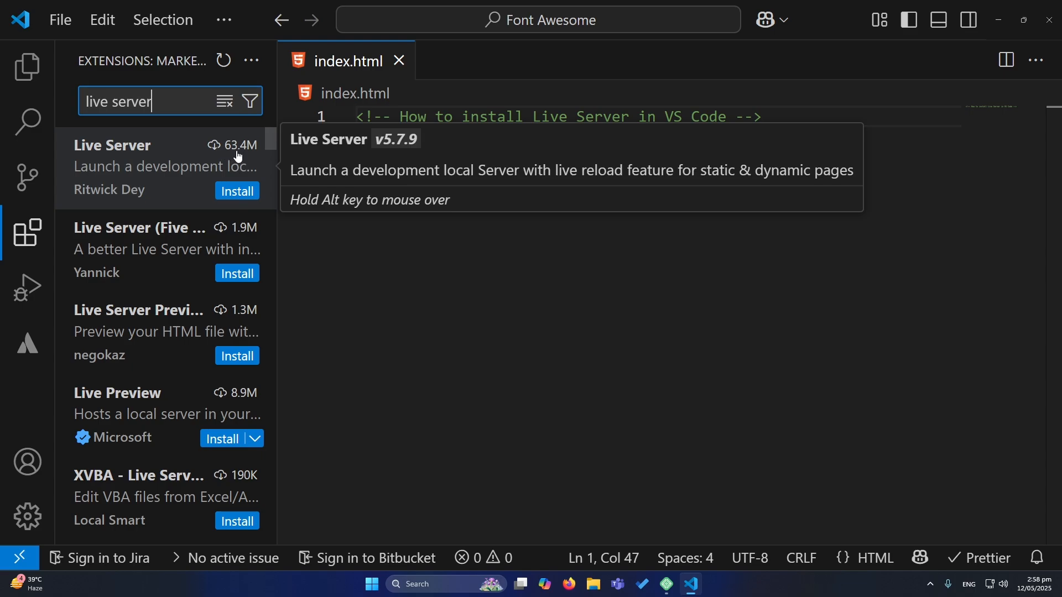
Step: Install Ritwick Dey's Live Server extension, trusting its publisher when prompted
click(237, 191)
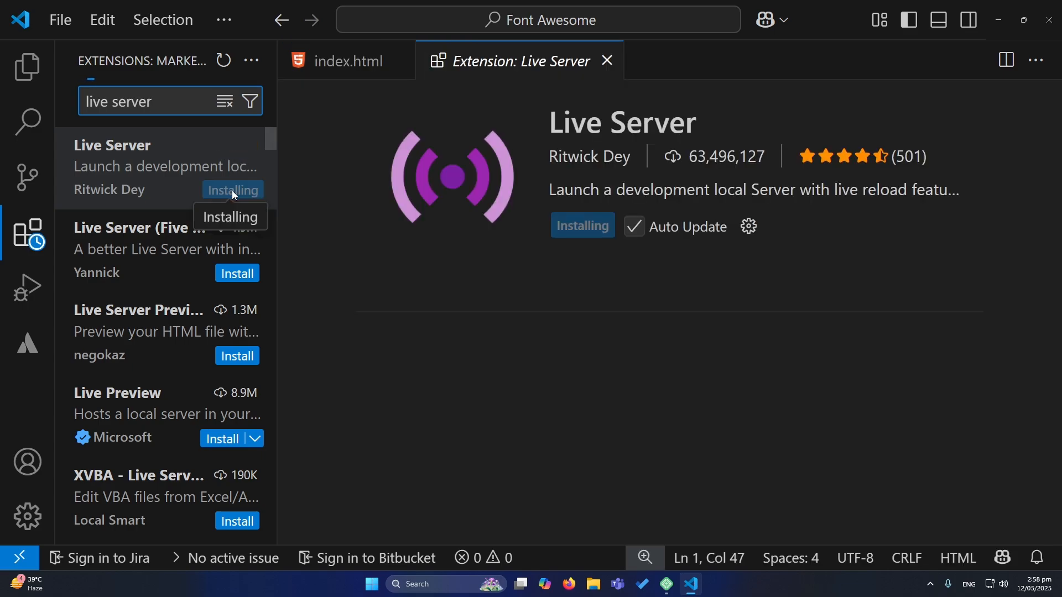
click(580, 225)
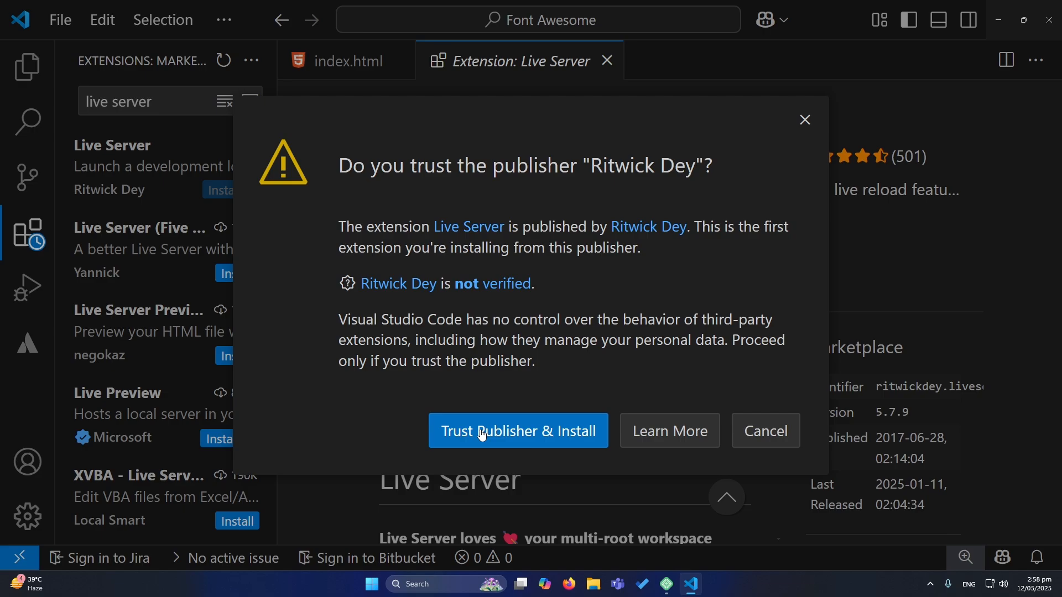
click(518, 431)
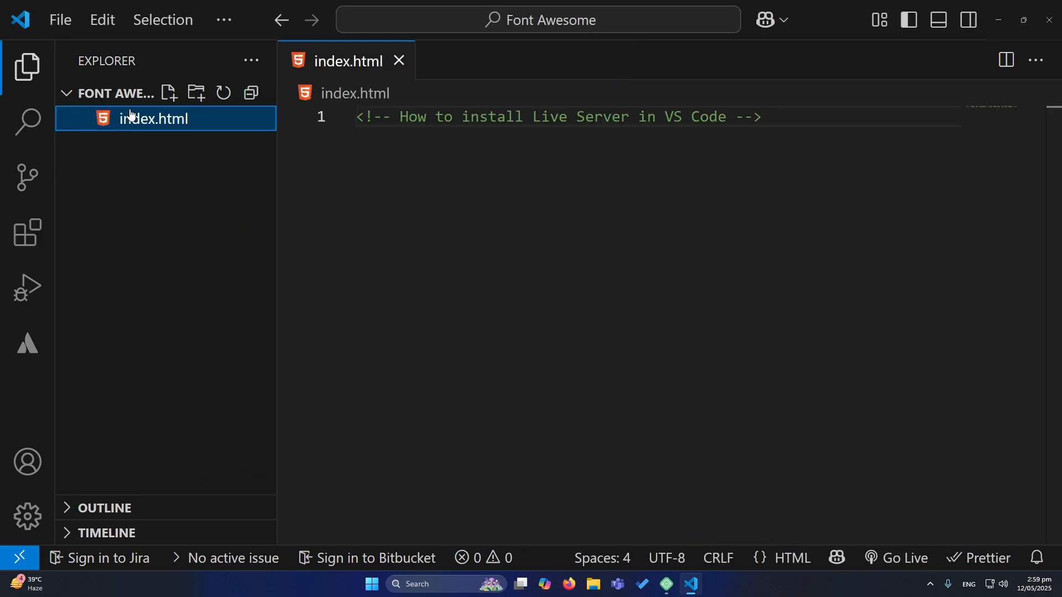
mouse_move(155, 118)
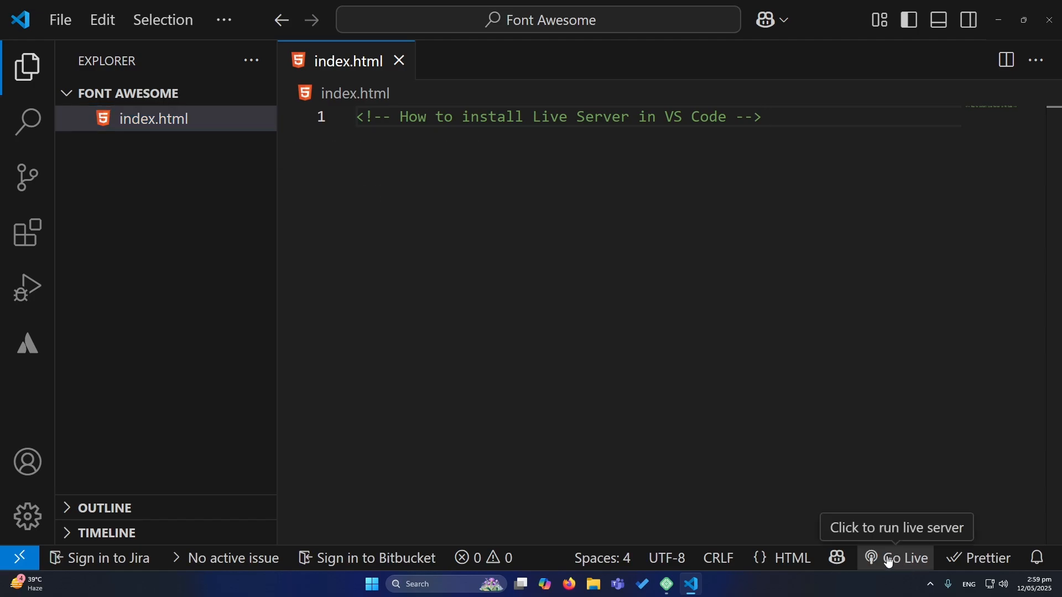
Step: Go Live to serve index.html at 127.0.0.1:5500 in a browser beside the editor
click(907, 558)
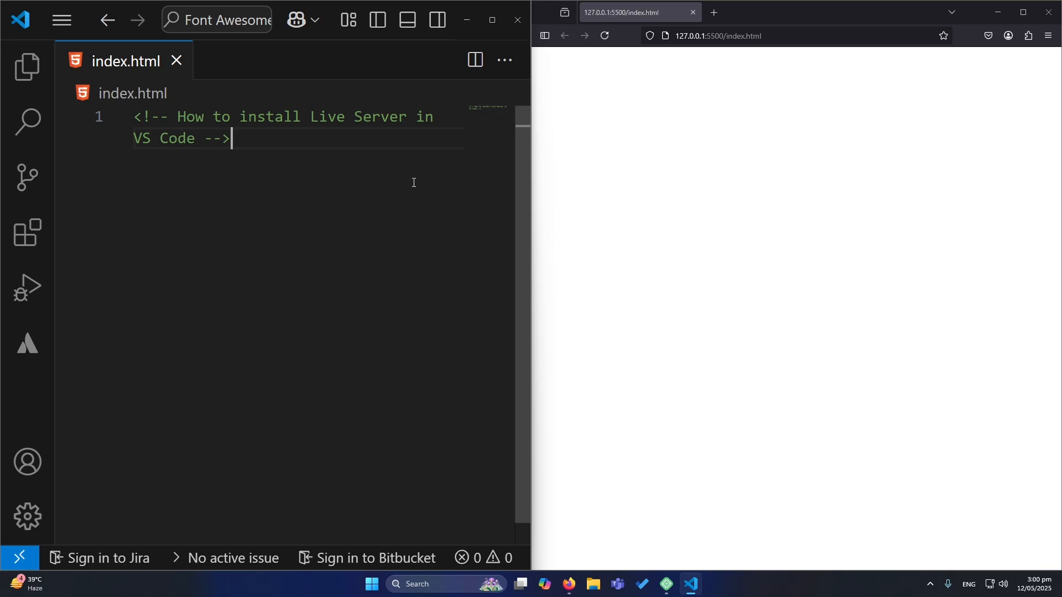
Step: Write an HTML page with an h1 Heading and an Emmet-expanded lorem paragraph, saved for live reload
text(h1>Heading</h1>)
text(<p>Lorem</p>)
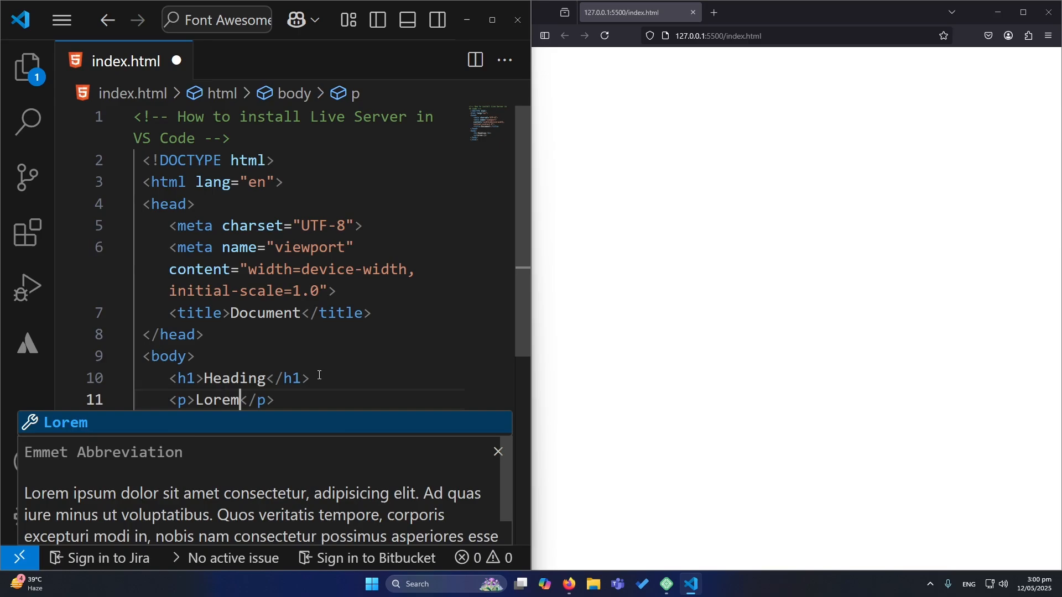
key(Tab)
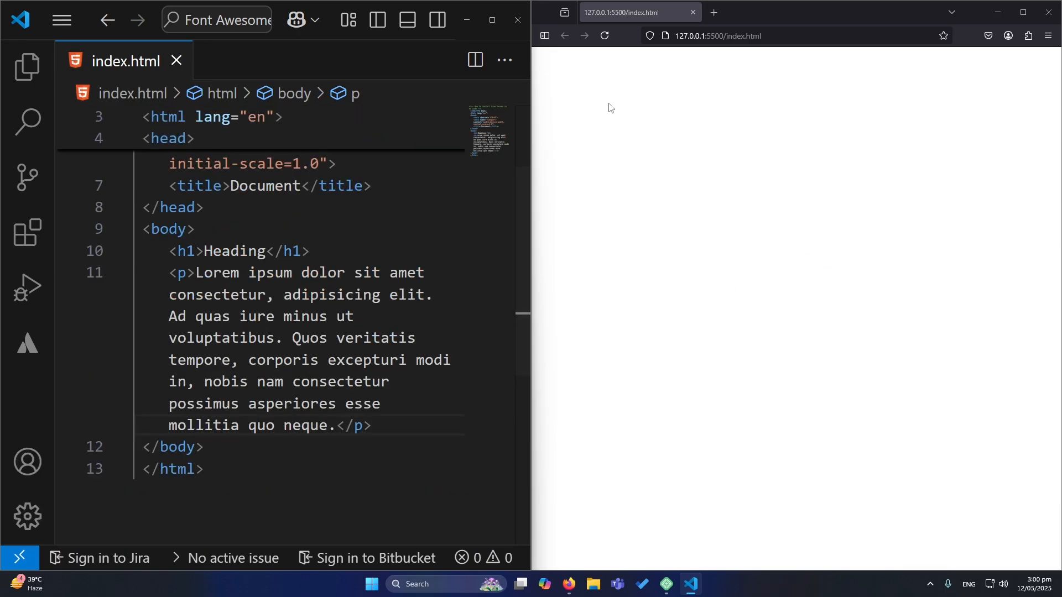
text(d)
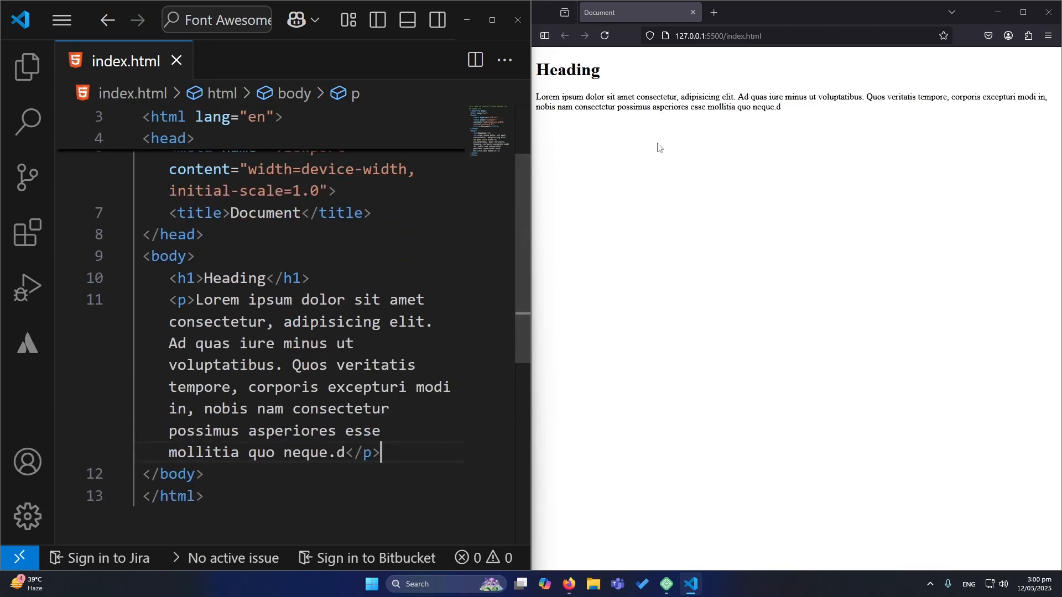
click(346, 452)
text(  data scienc)
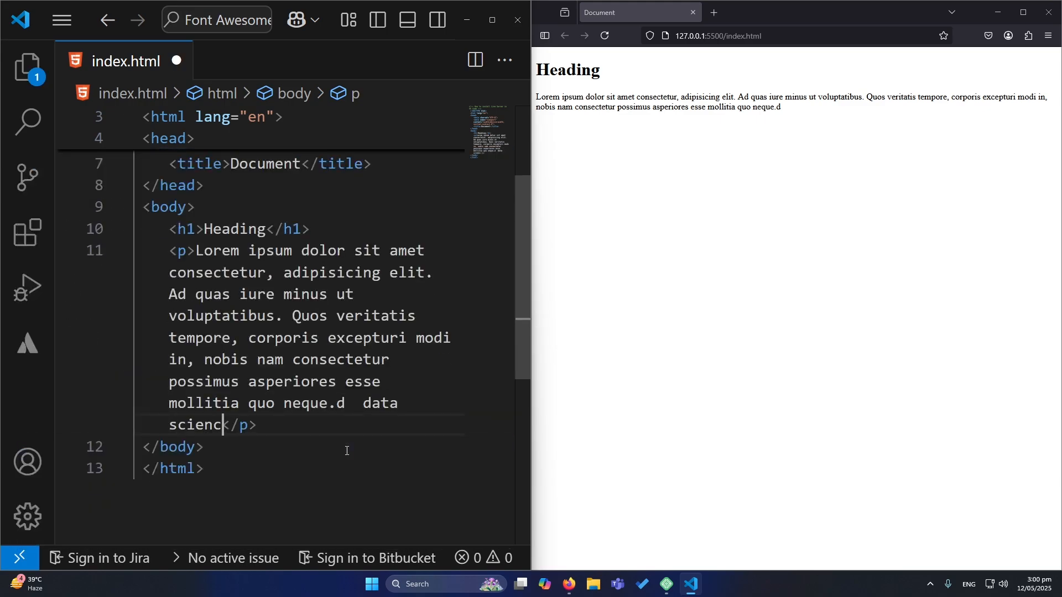
Step: End the paragraph with 'data science' and save so the browser preview updates
text(e)
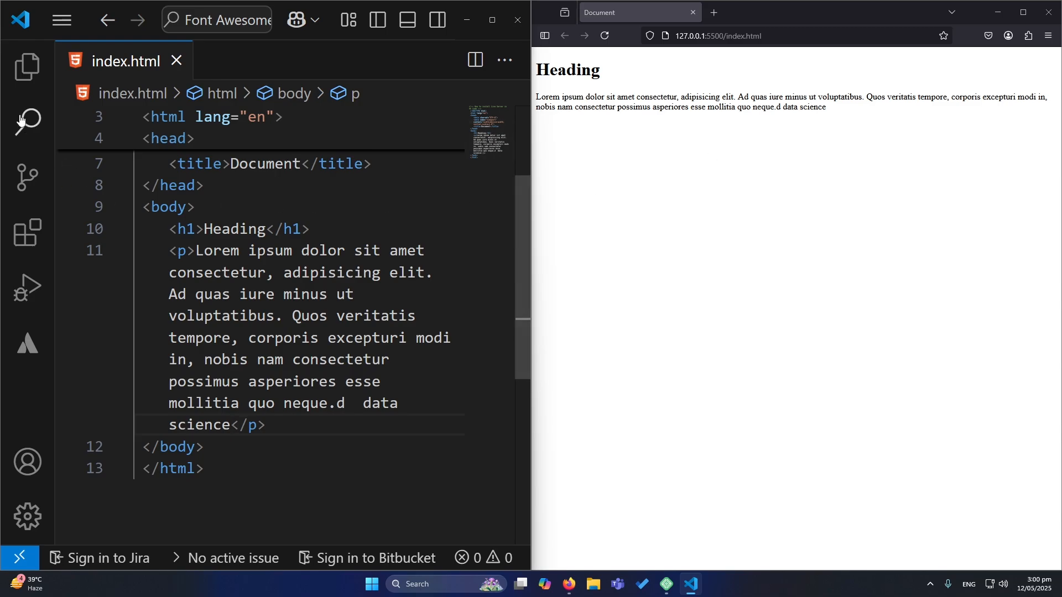
click(61, 18)
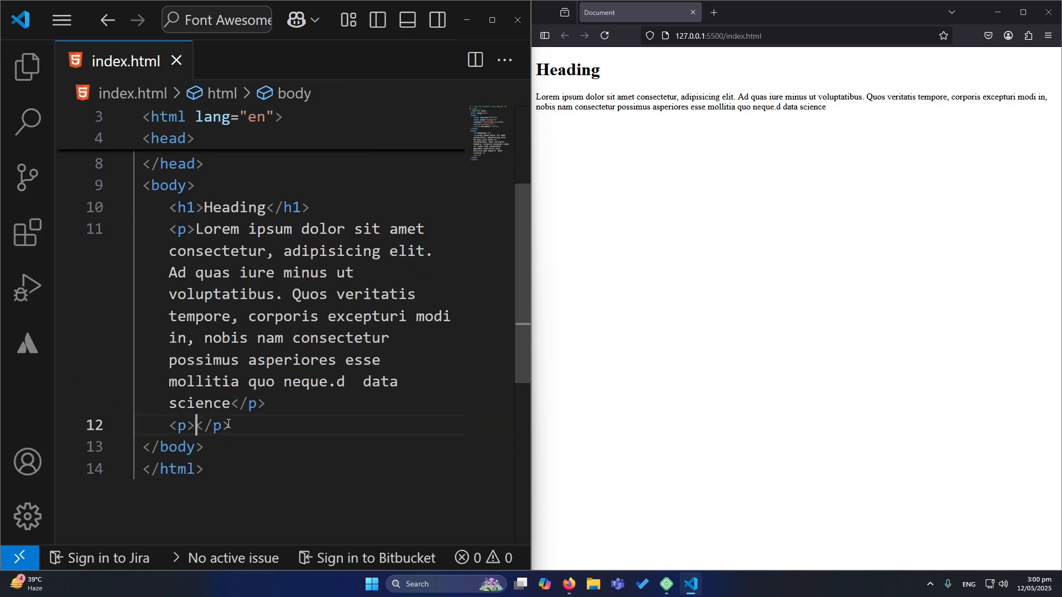
Step: Add a second paragraph reading 'Another Paragraph' and save it to the live preview
text(Another Pa)
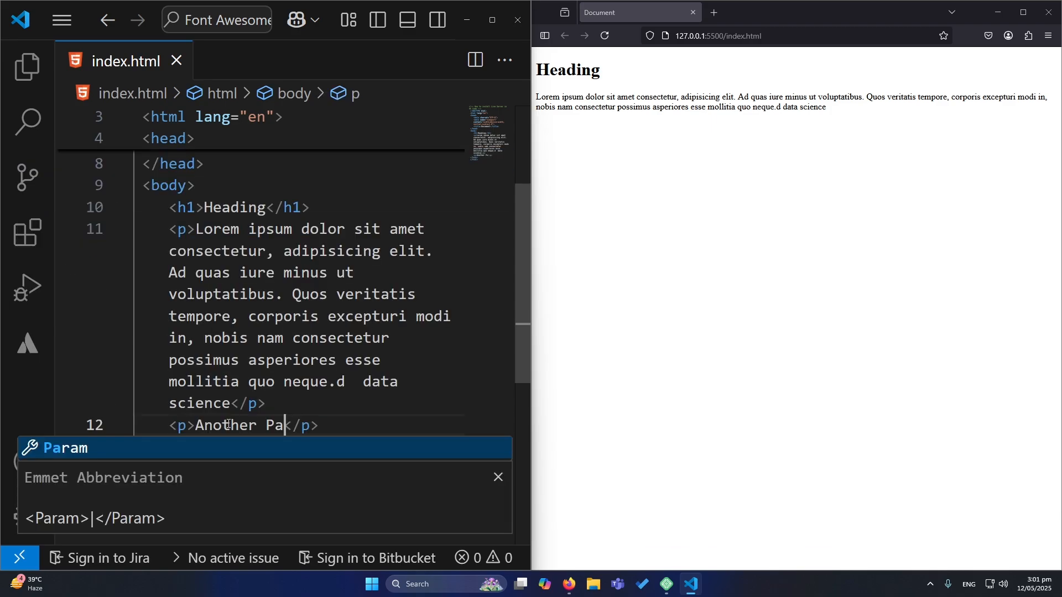
text(ragraph)
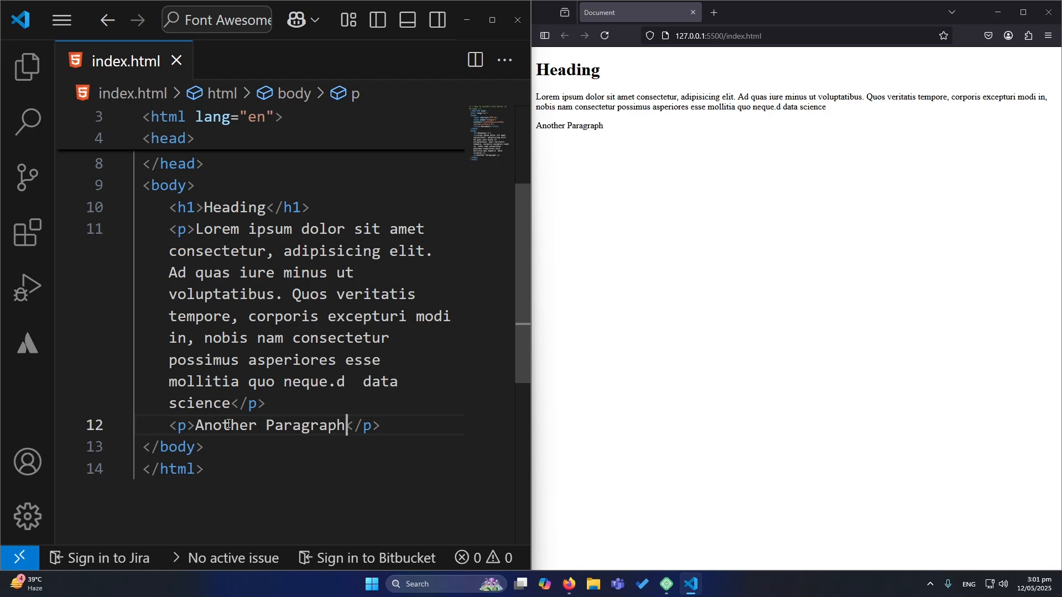